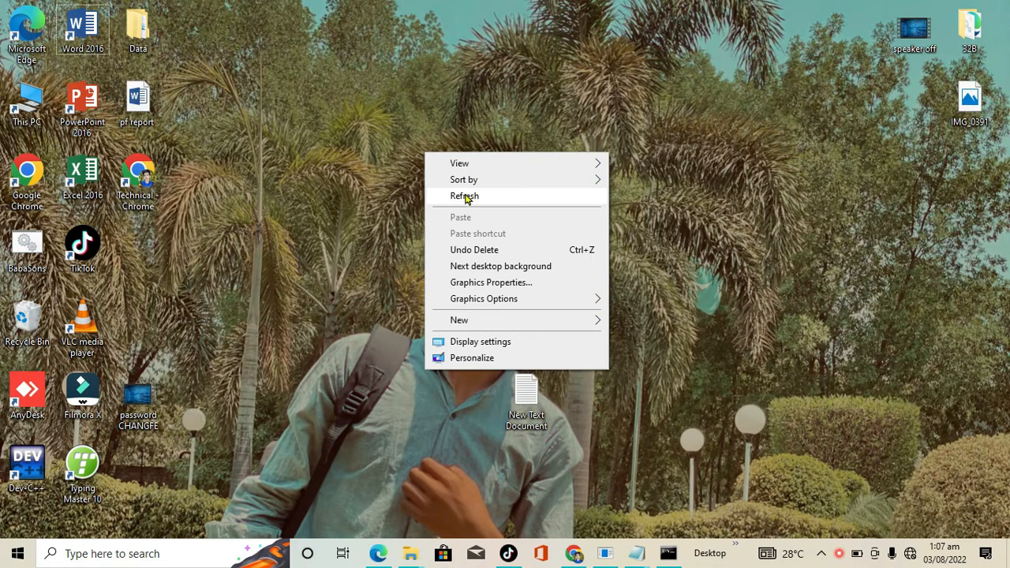
Refresh the desktop from its right-click menu
left_click(465, 195)
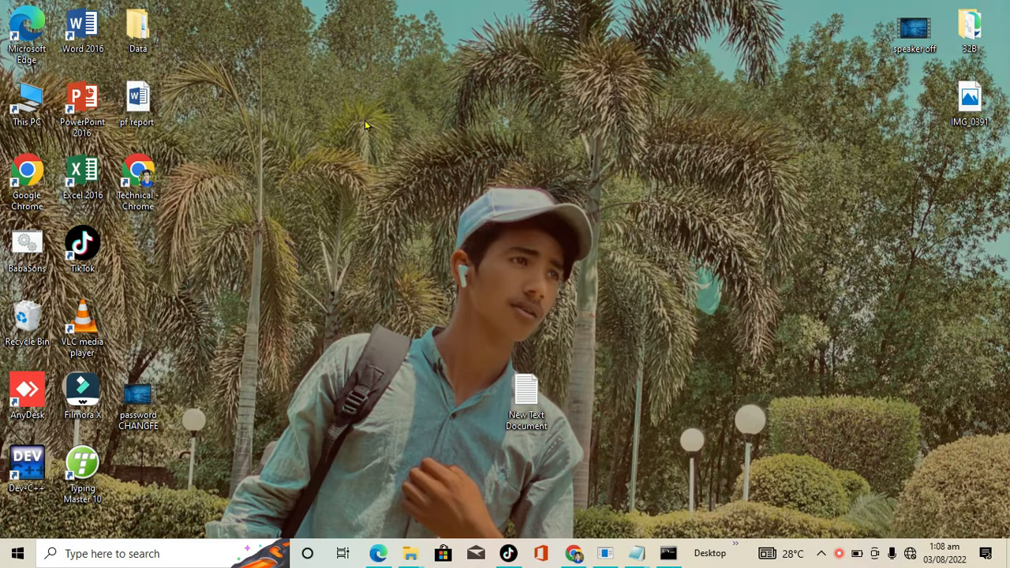
mouse_move(371, 116)
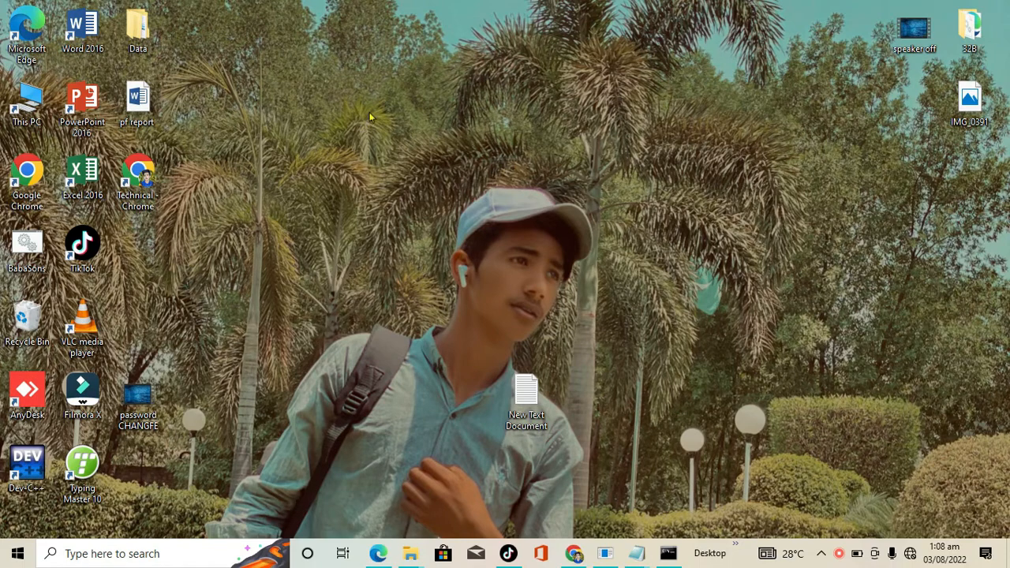
mouse_move(485, 126)
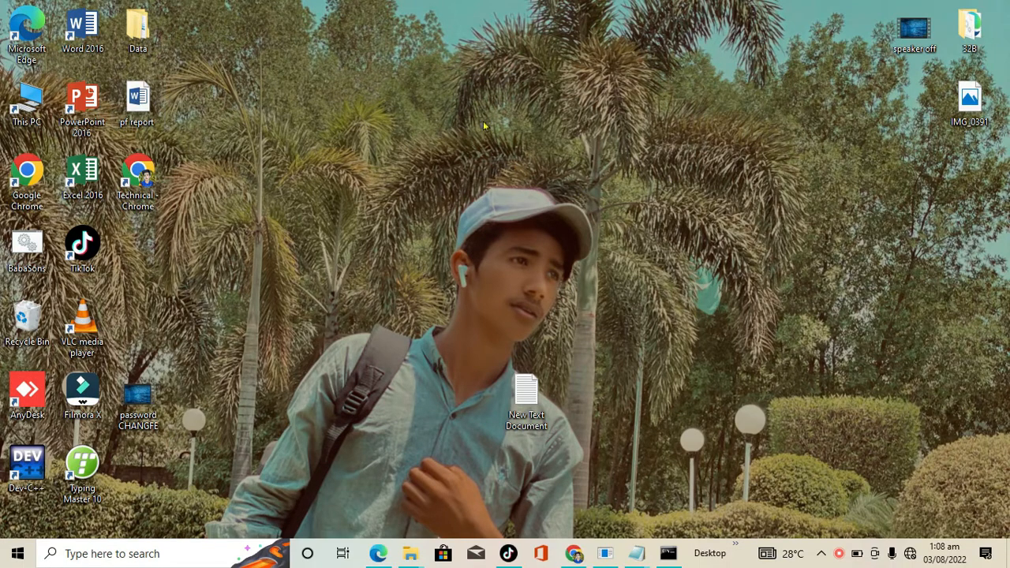
mouse_move(454, 162)
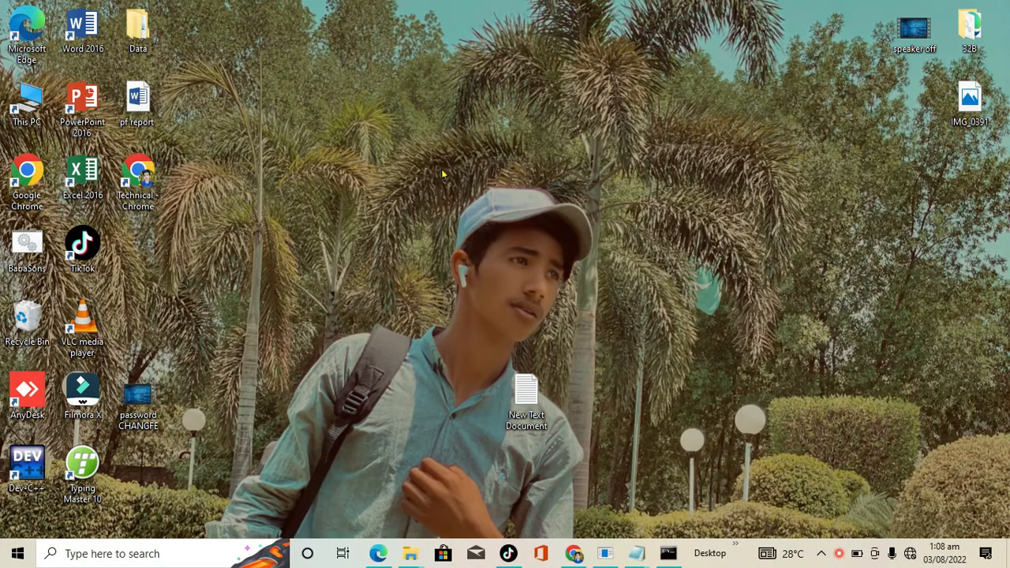
mouse_move(456, 121)
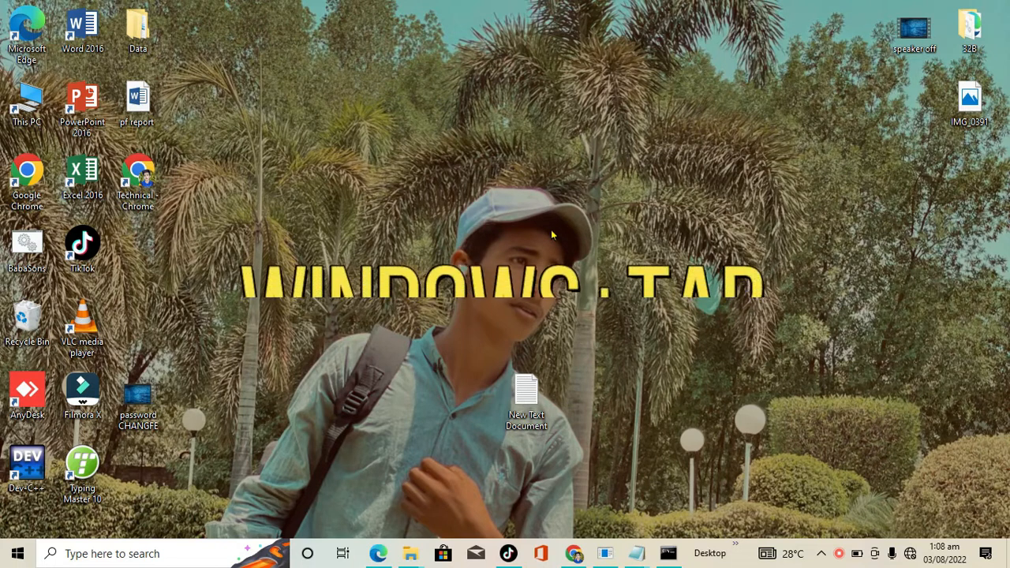
In Task View, close the 'New Text Document - Notepad' window thumbnail
key("Win+Tab")
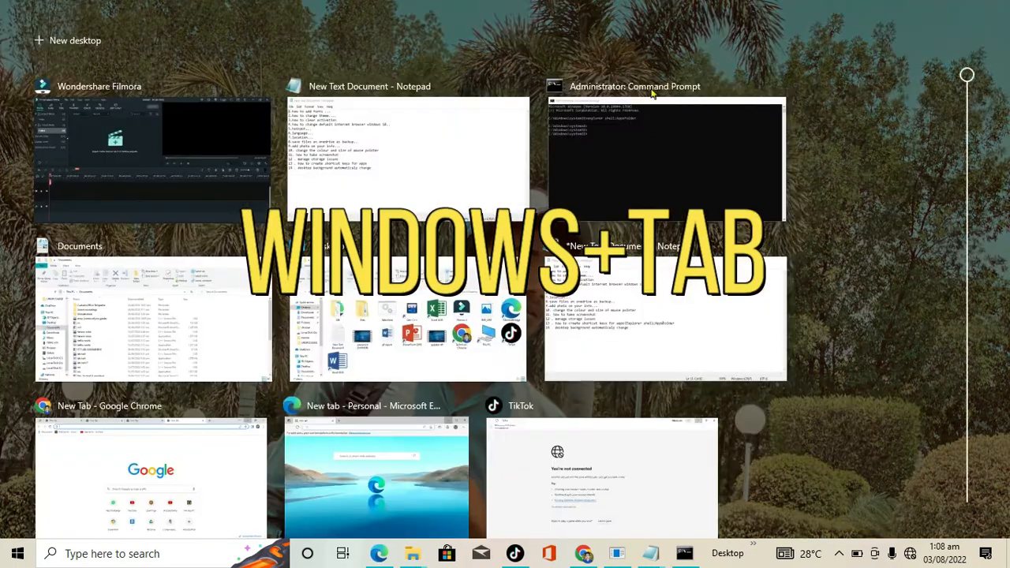
mouse_move(213, 185)
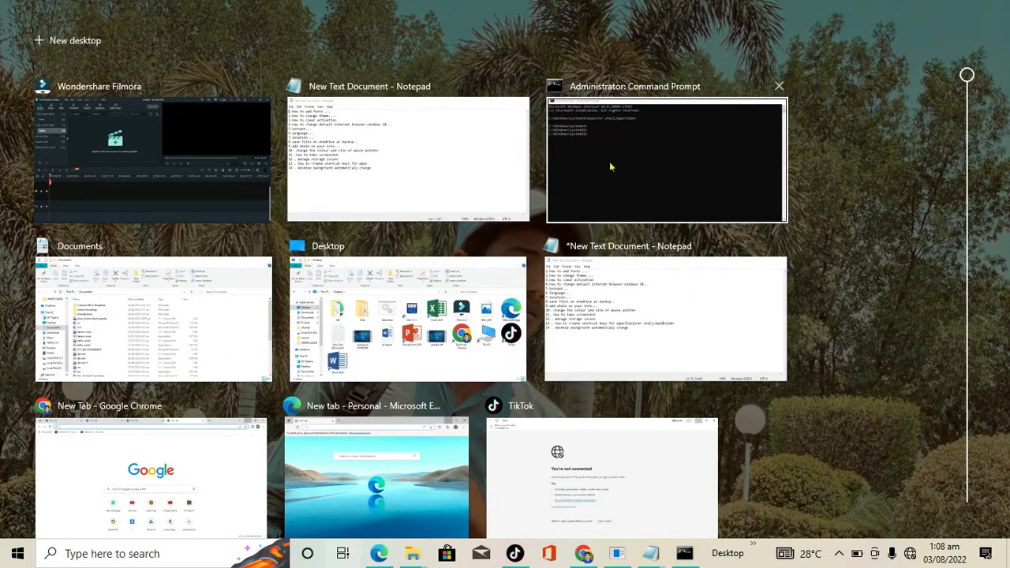
mouse_move(958, 82)
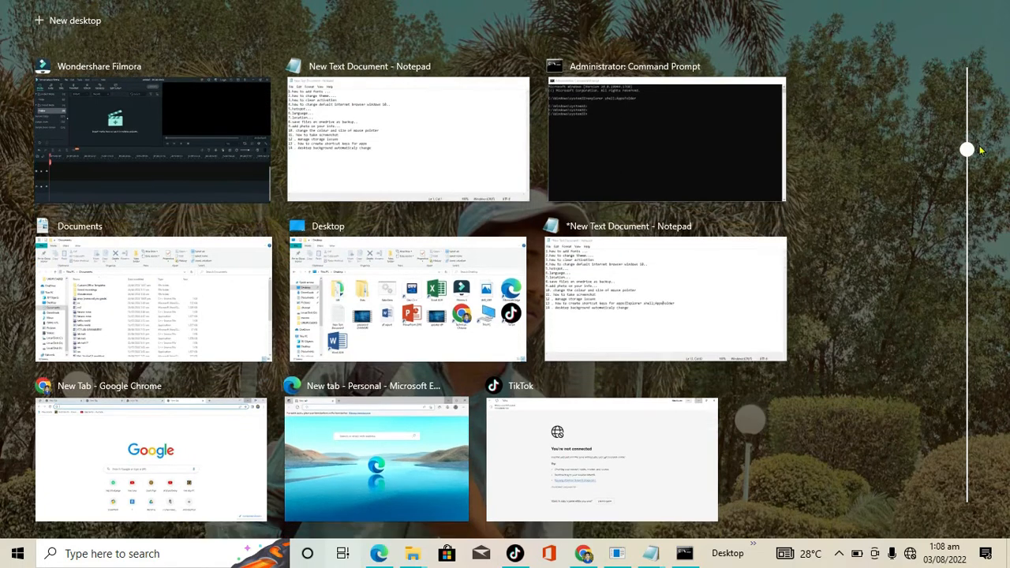
scroll("down", 3)
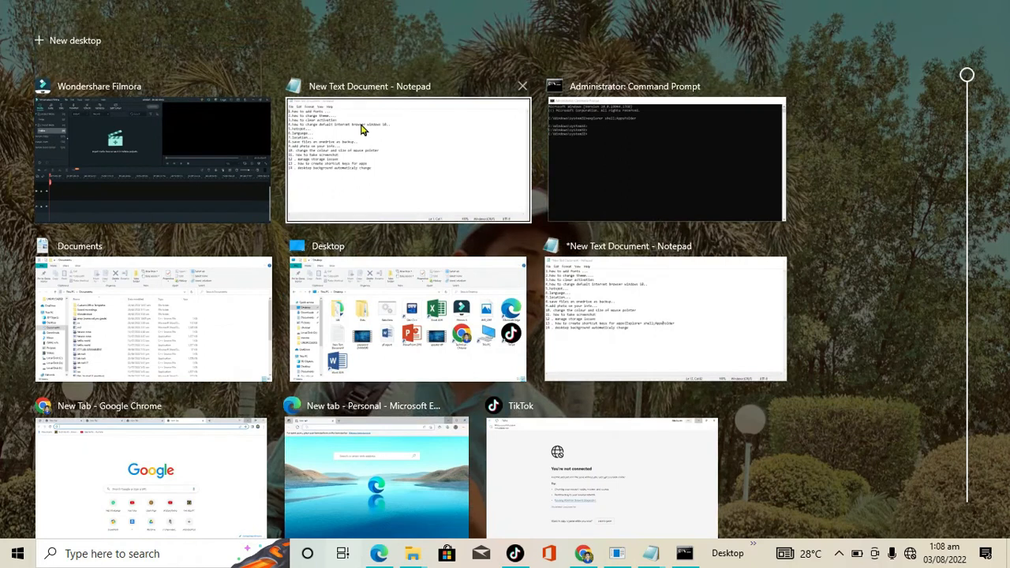
mouse_move(370, 140)
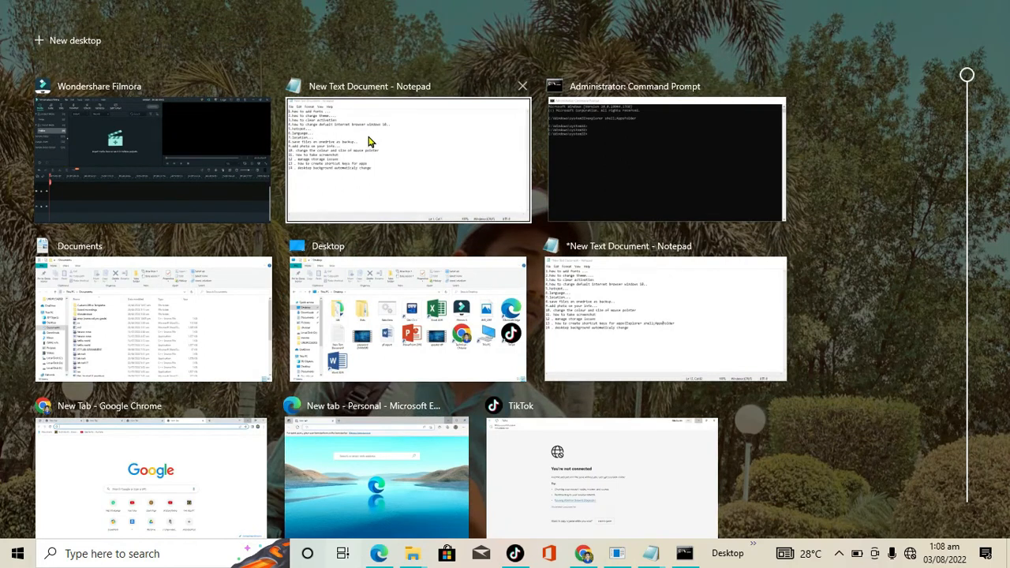
left_click(522, 86)
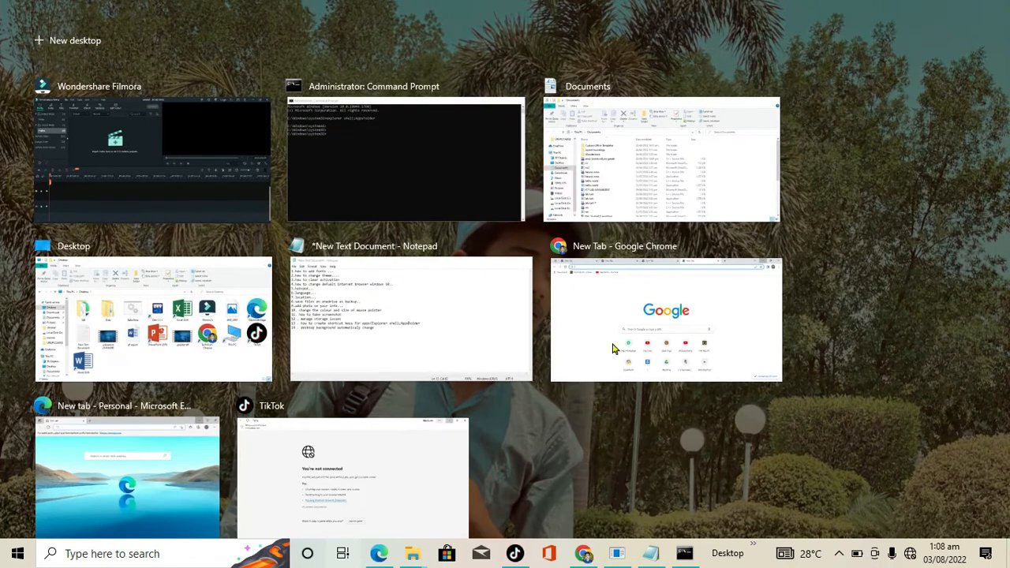
Exit Task View, then reopen it from the taskbar to show eight windows
scroll("down", 3)
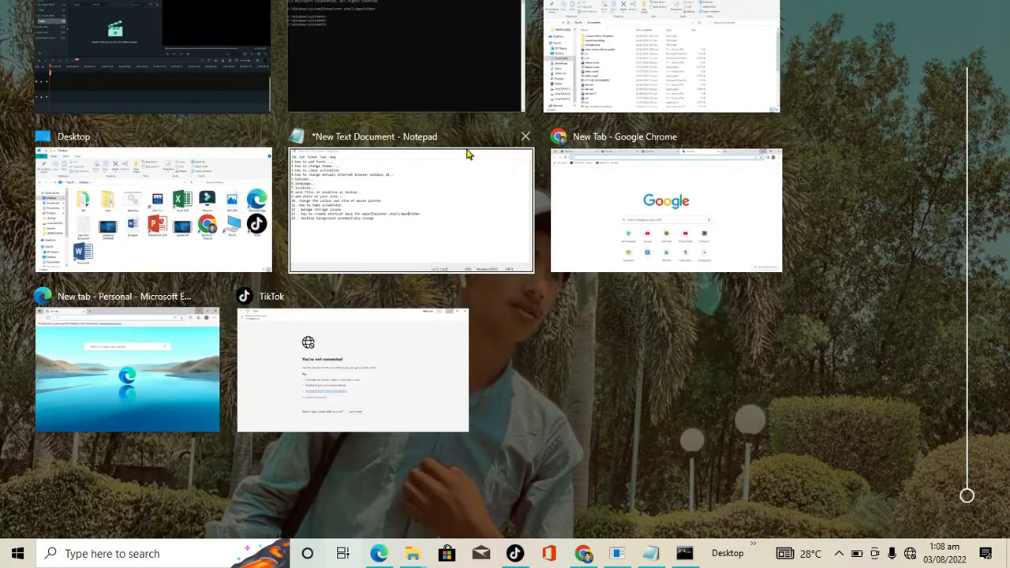
mouse_move(646, 424)
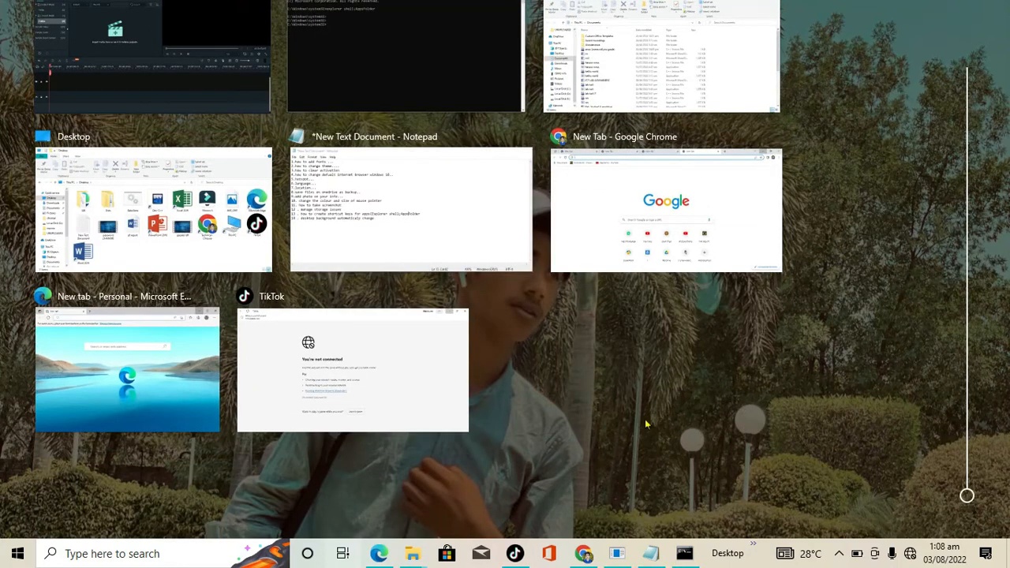
left_click(151, 209)
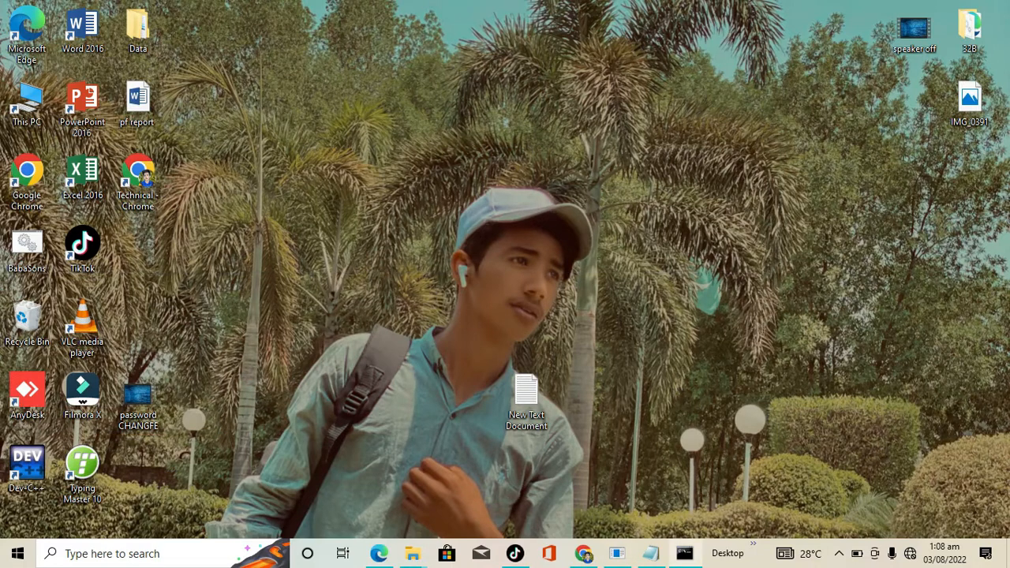
mouse_move(731, 401)
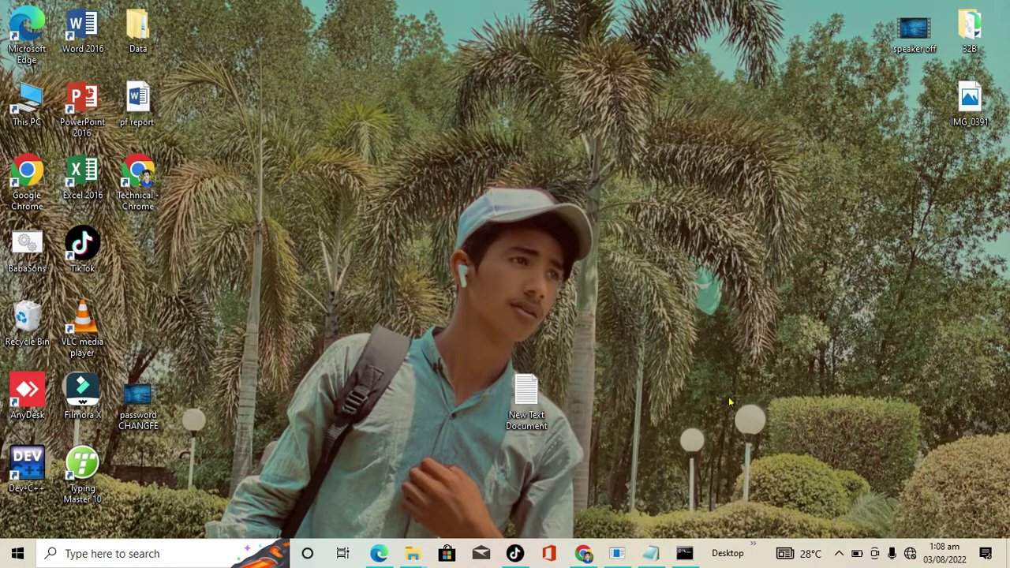
mouse_move(581, 515)
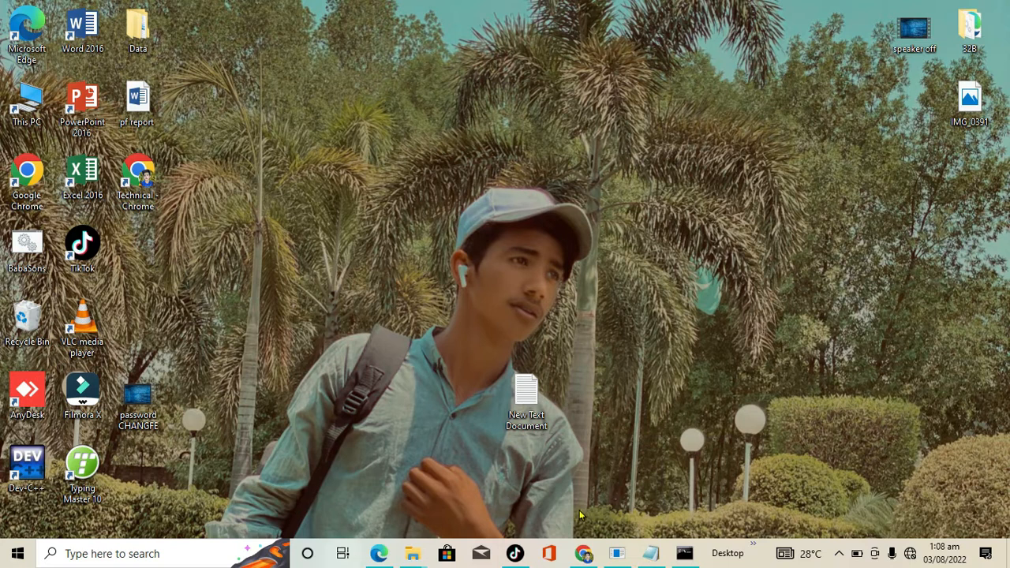
left_click(343, 554)
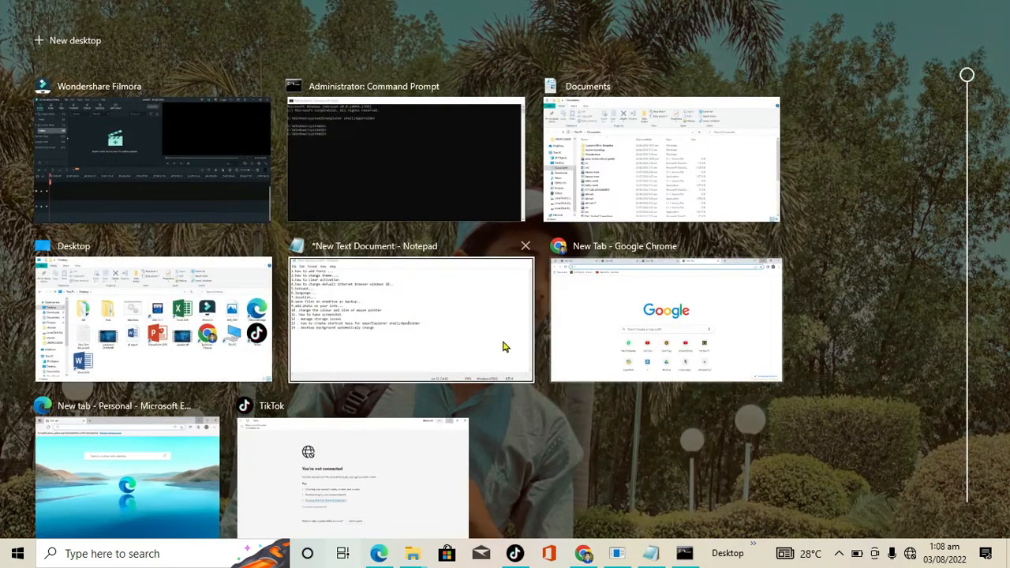
mouse_move(367, 440)
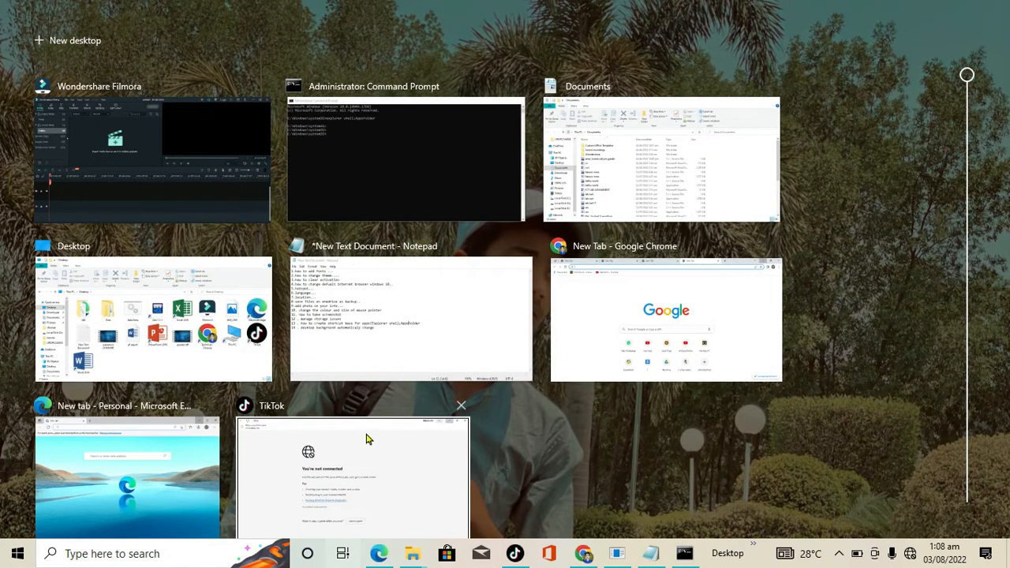
mouse_move(659, 509)
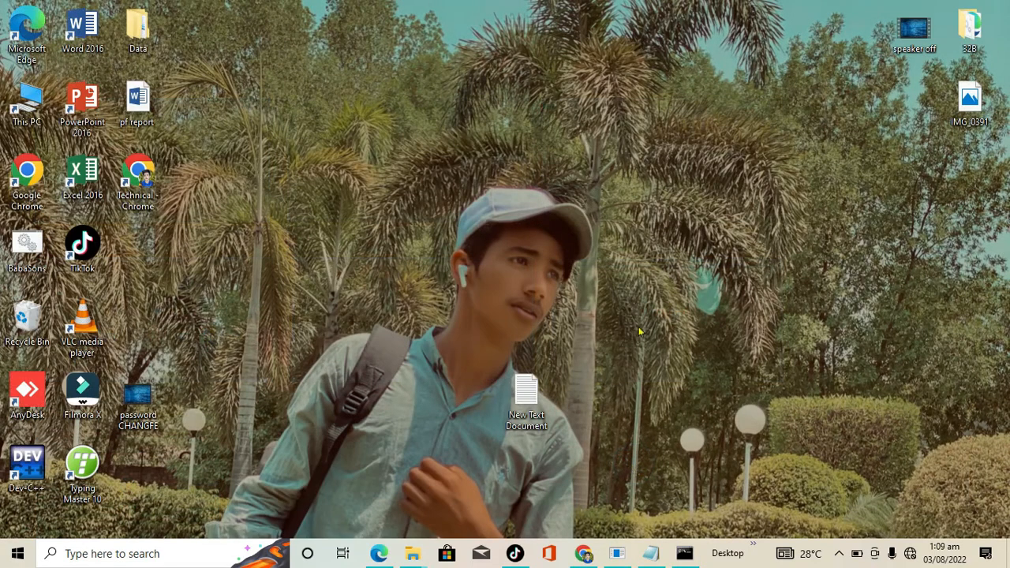
mouse_move(618, 206)
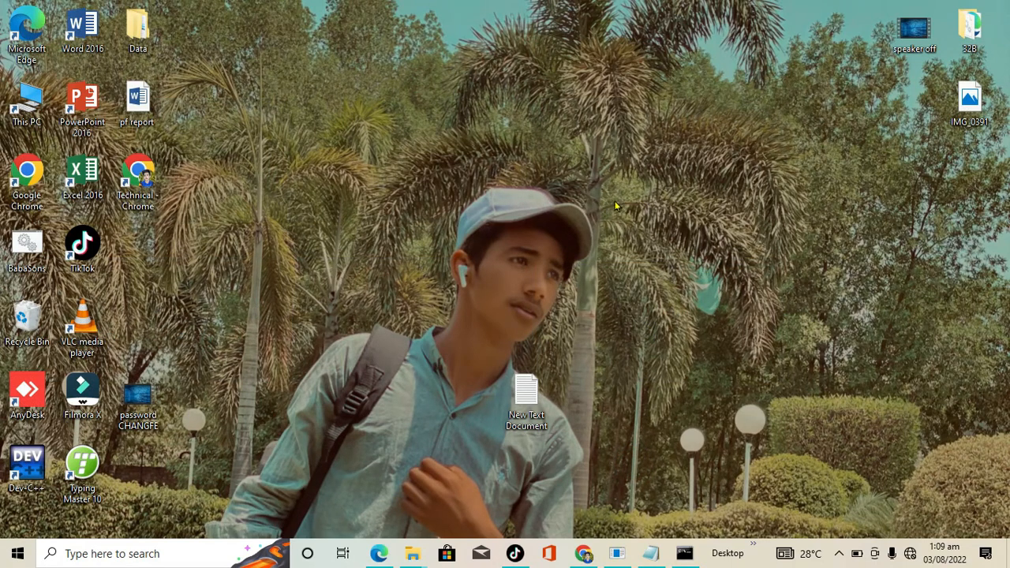
mouse_move(539, 289)
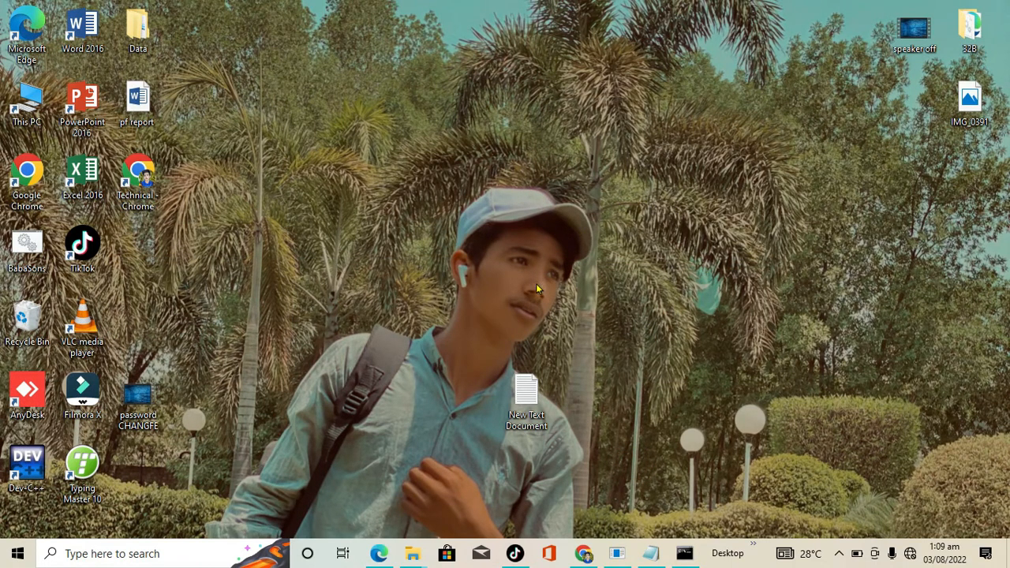
mouse_move(243, 284)
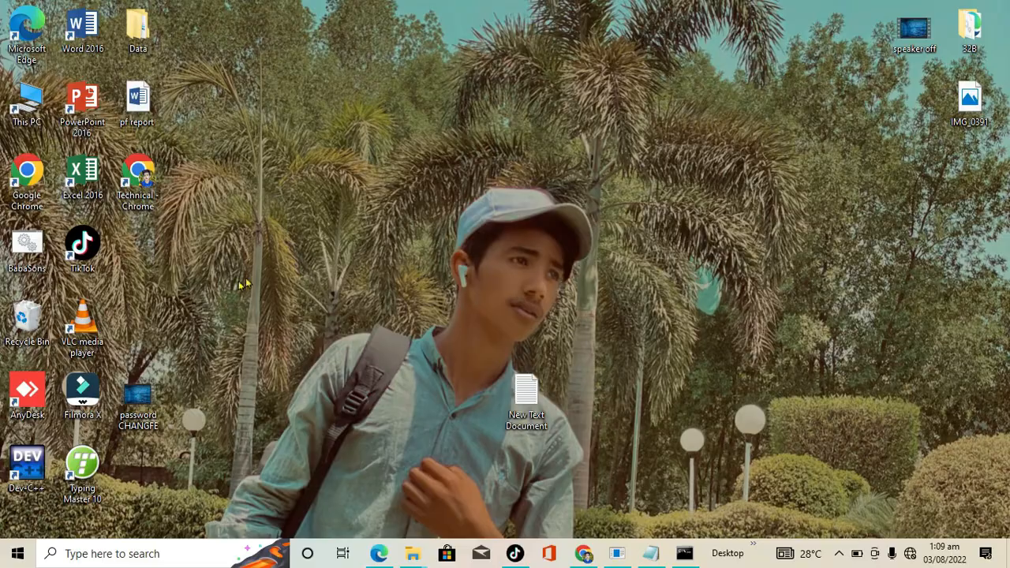